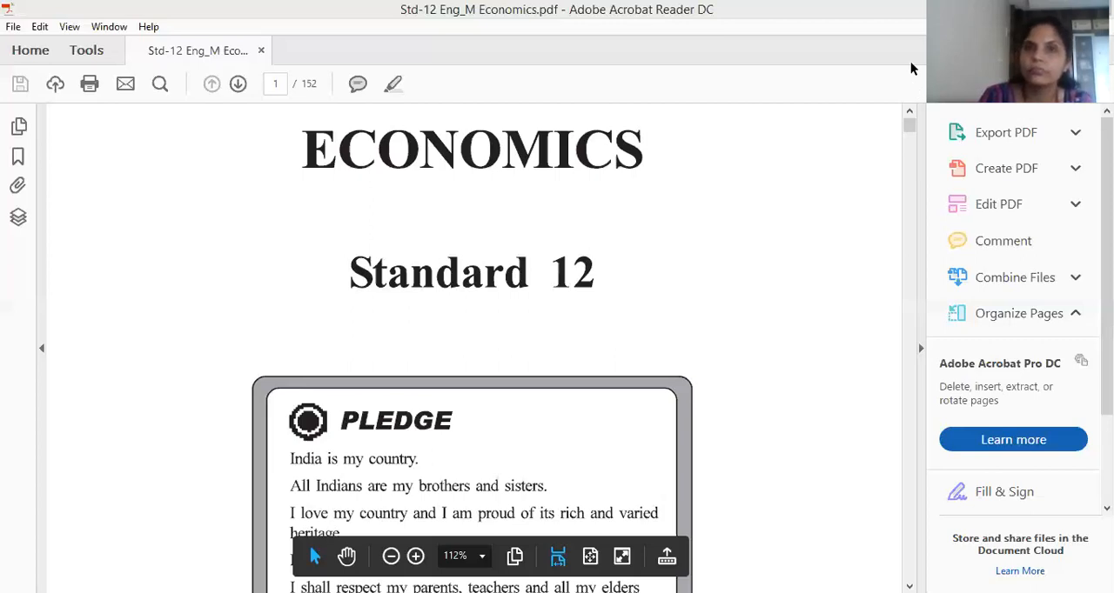
mouse_move(739, 78)
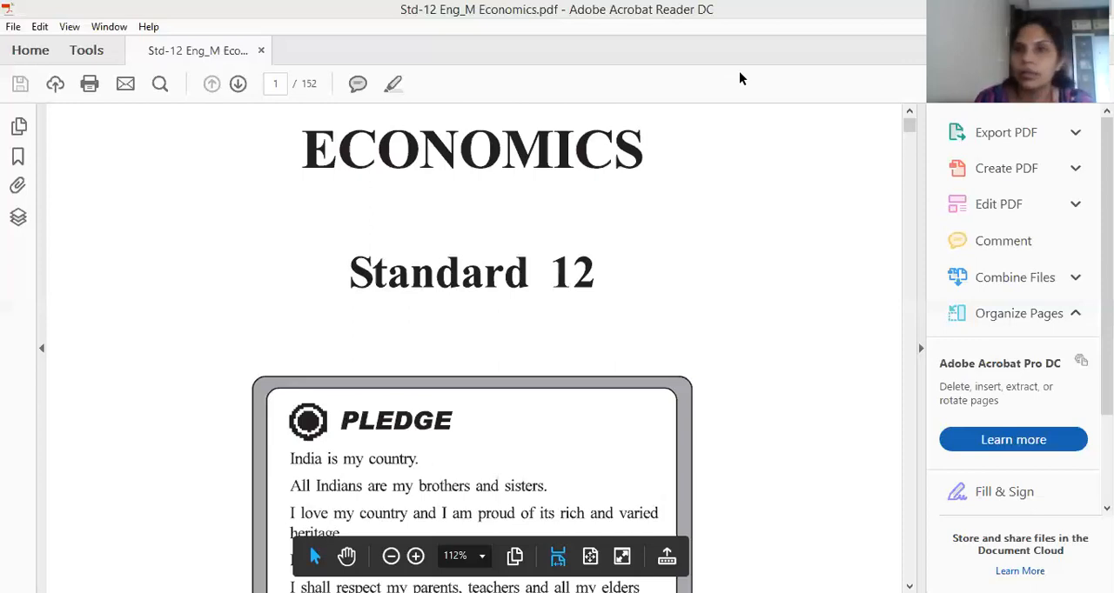